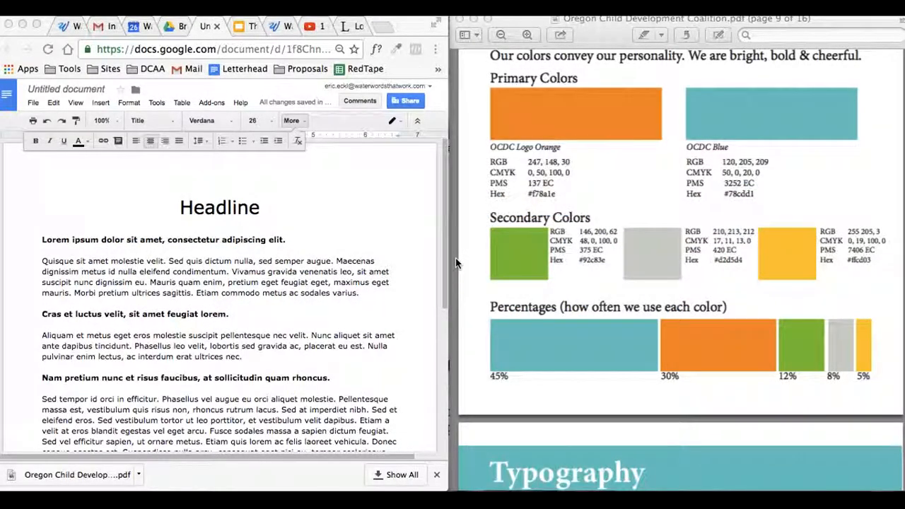
- Select the Headline word and bring up its text colour palette
{"action": "left_click", "coordinate": [260, 207]}
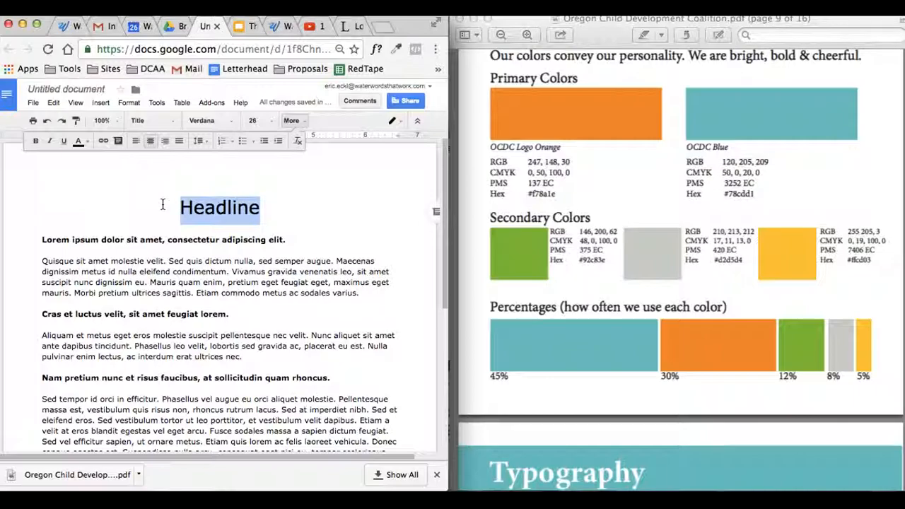
{"action": "left_click", "coordinate": [79, 142]}
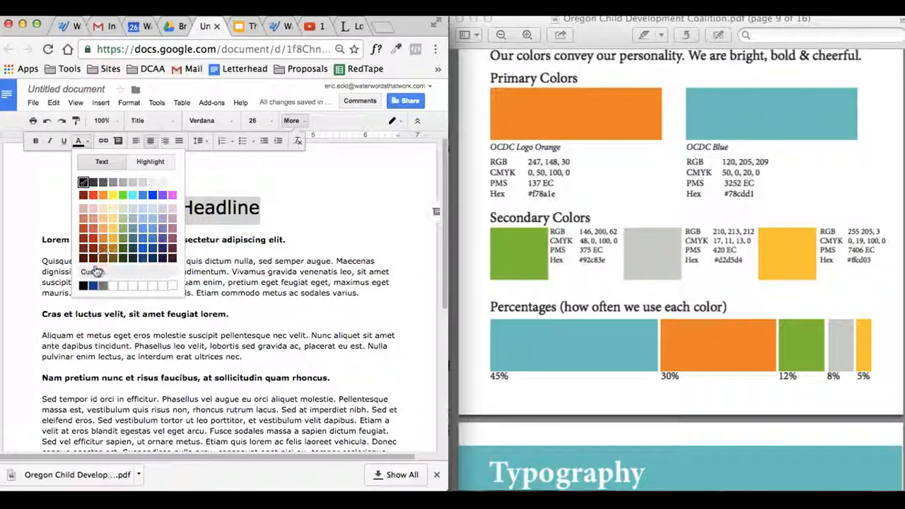
- Colour the Headline the brand blue using custom hex #78cdd1
{"action": "left_click", "coordinate": [93, 271]}
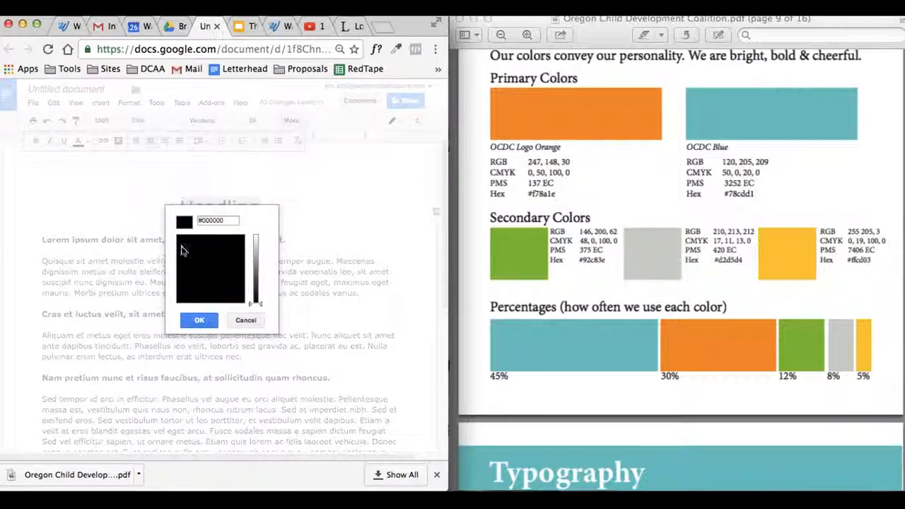
{"action": "left_click", "coordinate": [218, 221]}
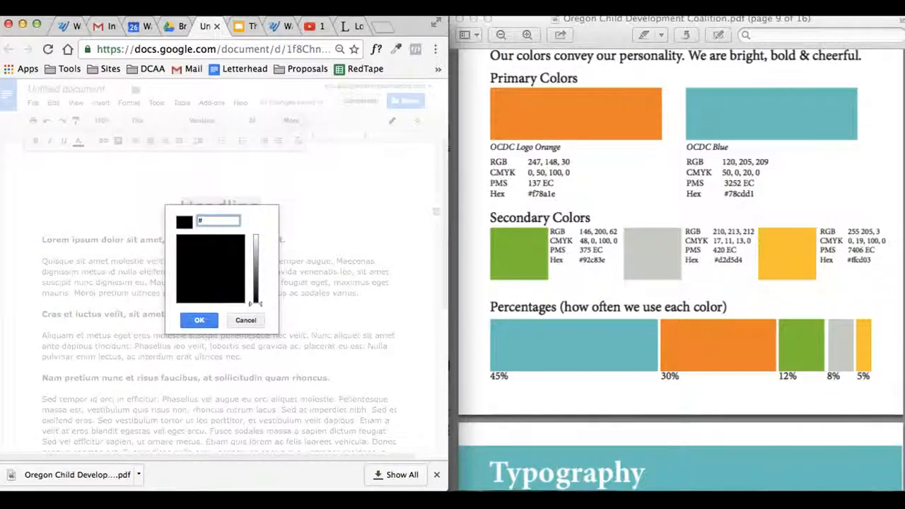
{"action": "type", "text": "78"}
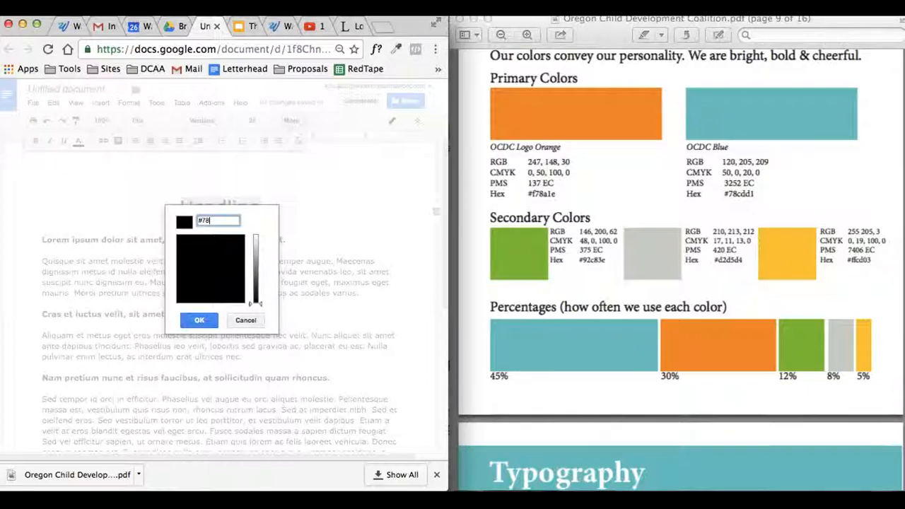
{"action": "type", "text": "cc"}
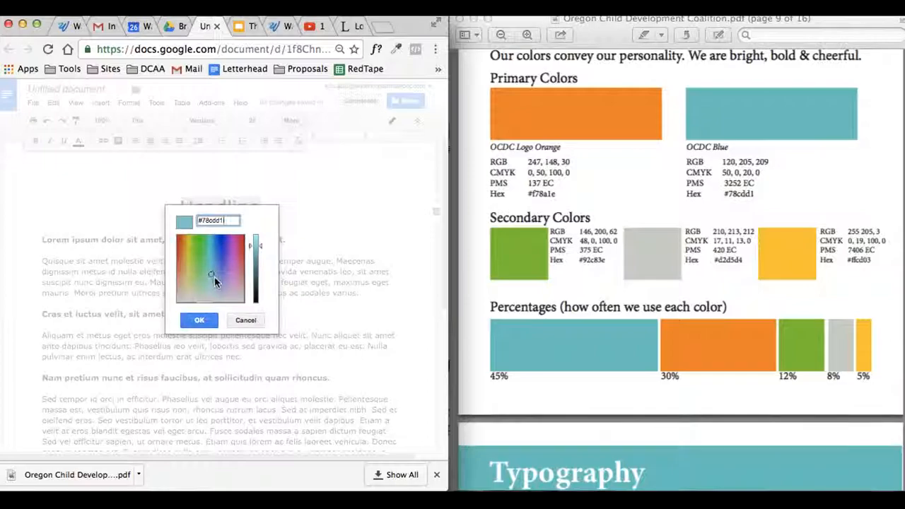
{"action": "left_click", "coordinate": [199, 320]}
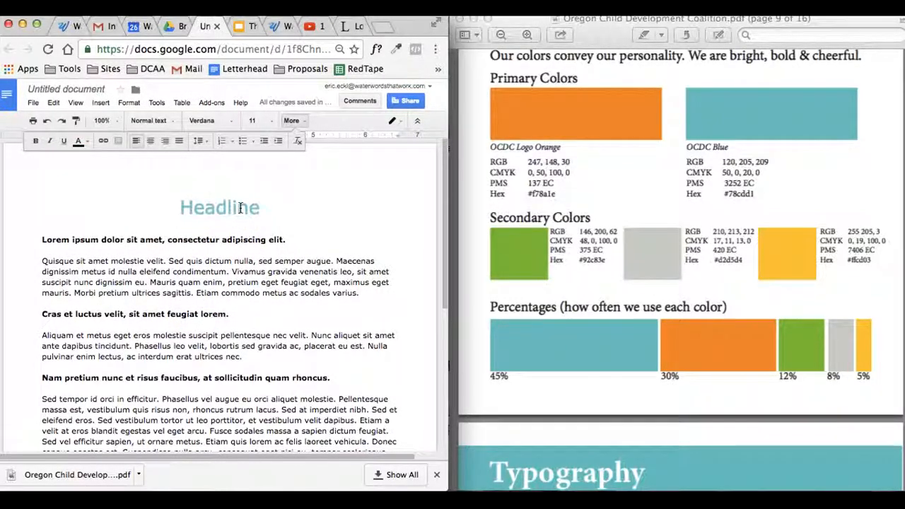
{"action": "mouse_move", "coordinate": [724, 120]}
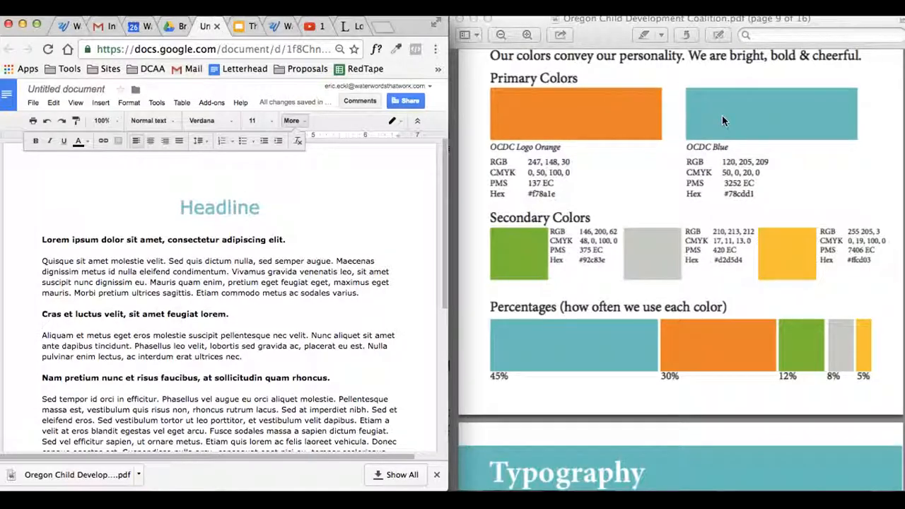
{"action": "mouse_move", "coordinate": [724, 120]}
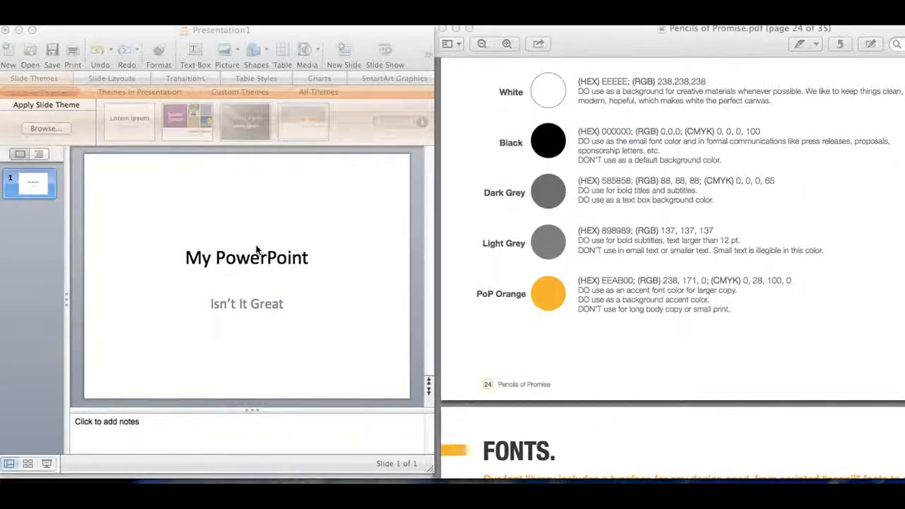
{"action": "mouse_move", "coordinate": [222, 304]}
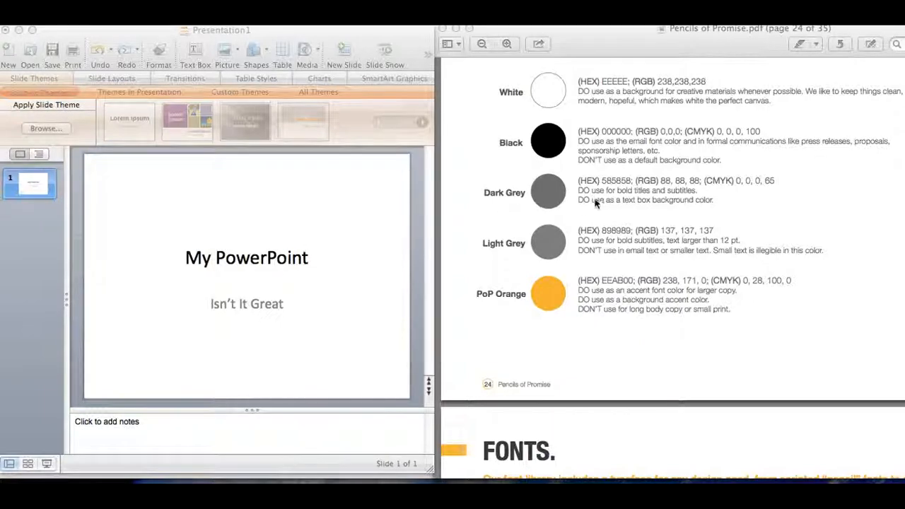
{"action": "mouse_move", "coordinate": [665, 280]}
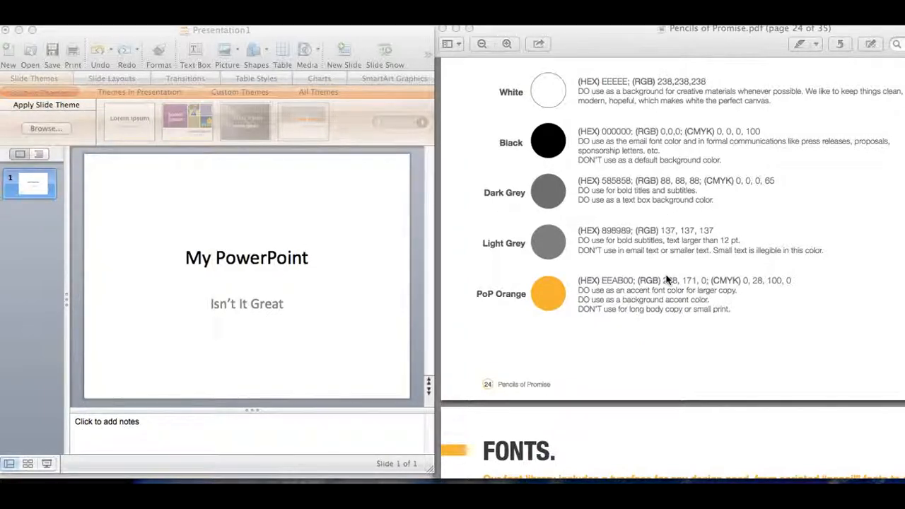
{"action": "mouse_move", "coordinate": [557, 207]}
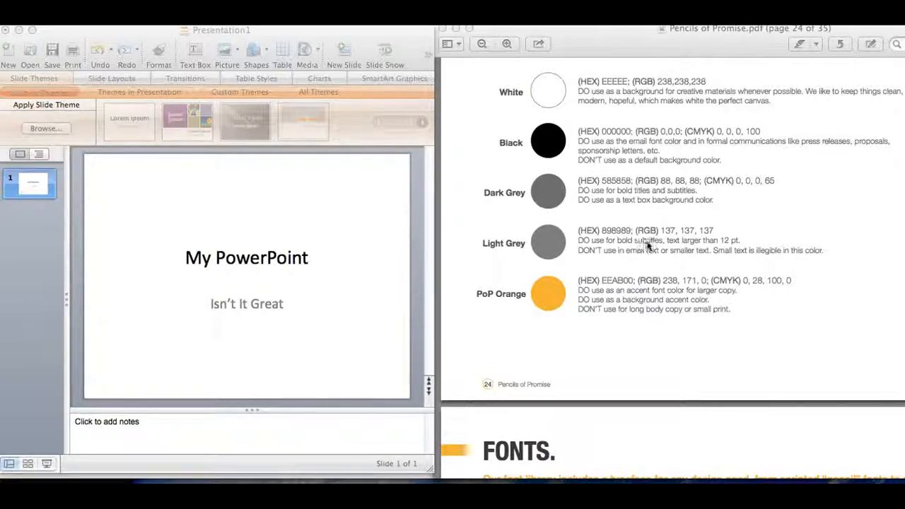
{"action": "mouse_move", "coordinate": [247, 265]}
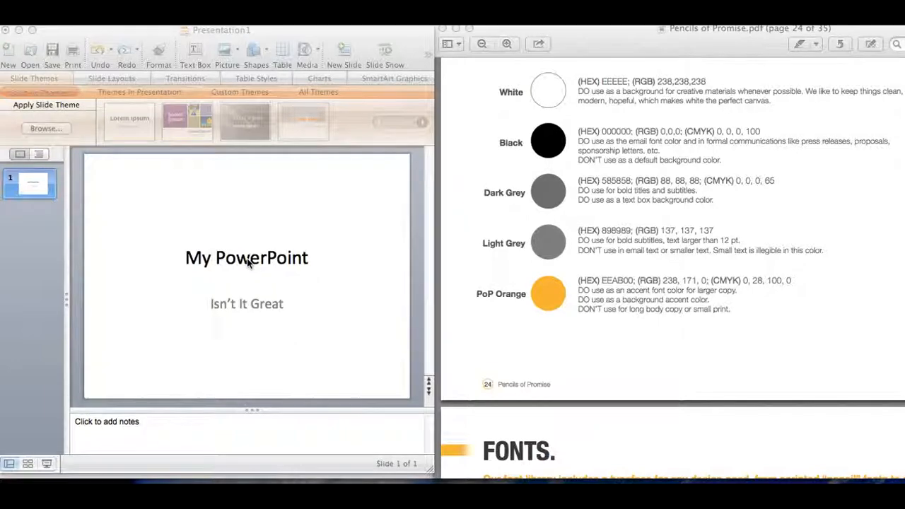
- Select the My PowerPoint title and reach More Colors from the Font Color choices
{"action": "double_click", "coordinate": [260, 258]}
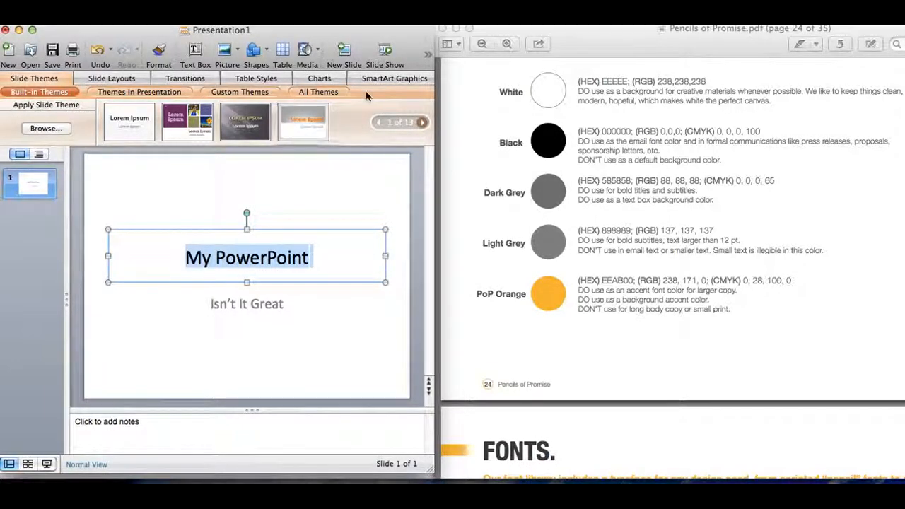
{"action": "left_click", "coordinate": [429, 53]}
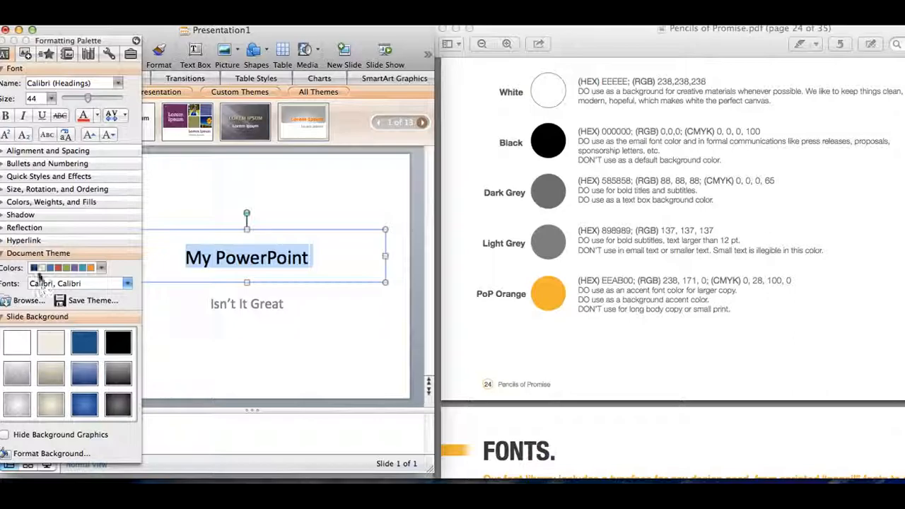
{"action": "left_click", "coordinate": [97, 116]}
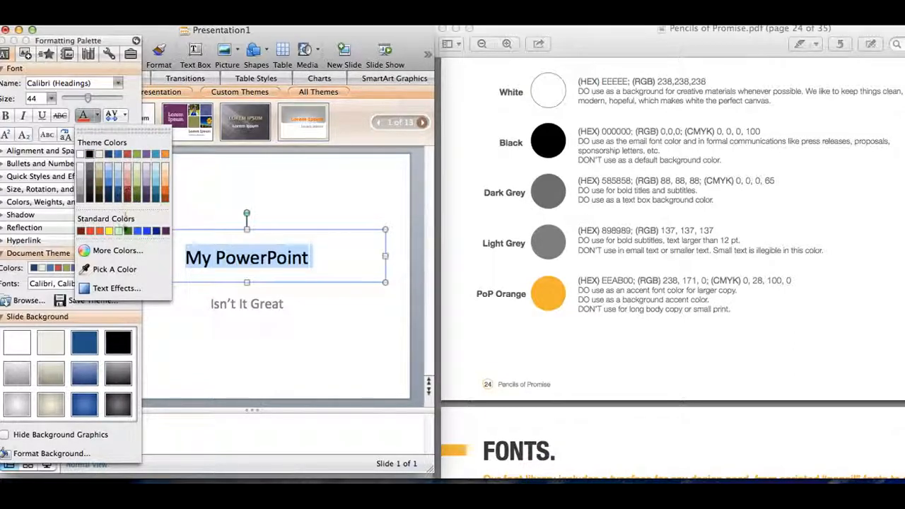
{"action": "mouse_move", "coordinate": [119, 251]}
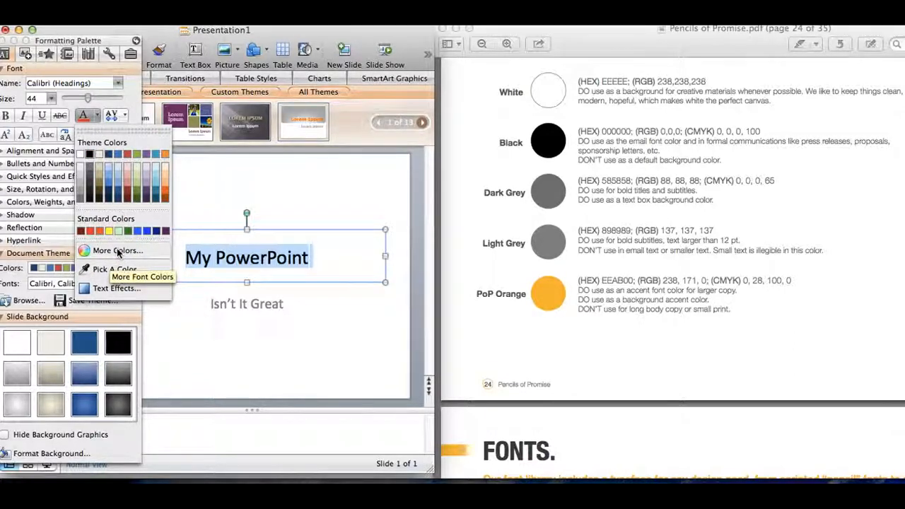
{"action": "left_click", "coordinate": [119, 250]}
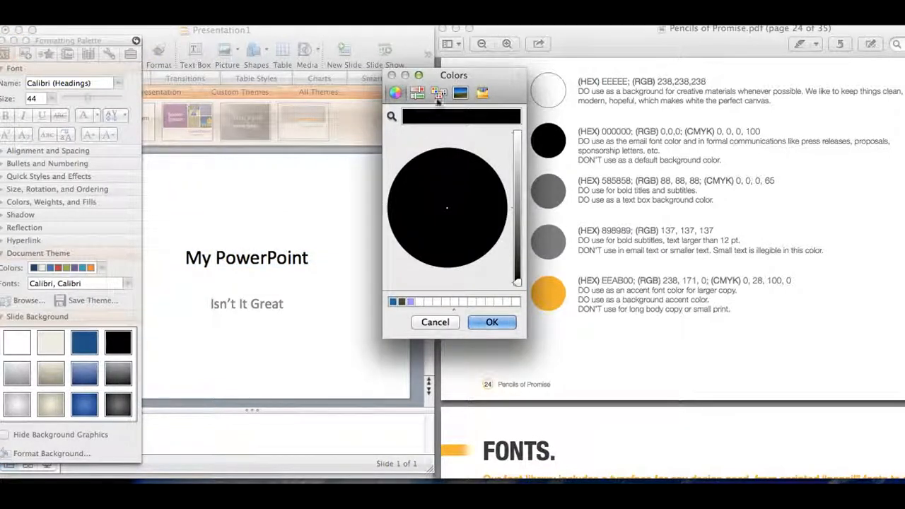
- Set the title font colour to Dark Grey with RGB sliders at 88, 88, 88
{"action": "left_click", "coordinate": [417, 93]}
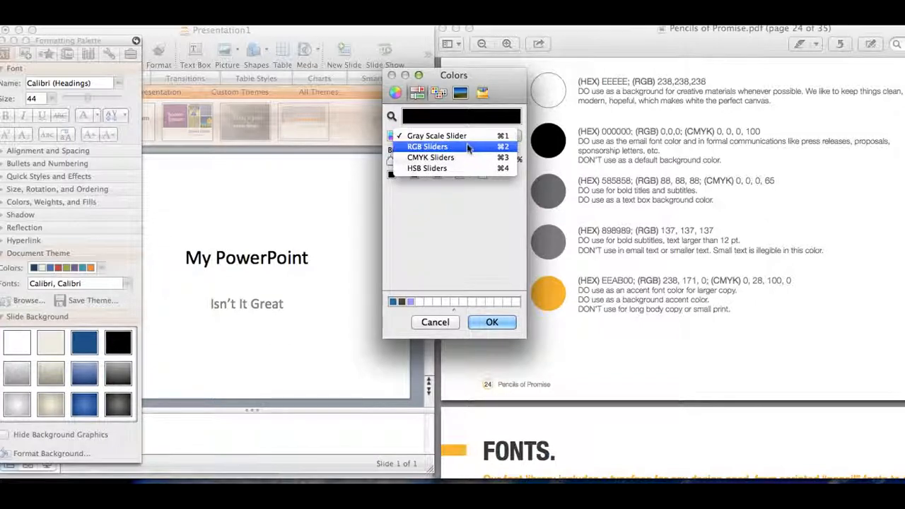
{"action": "left_click", "coordinate": [427, 146]}
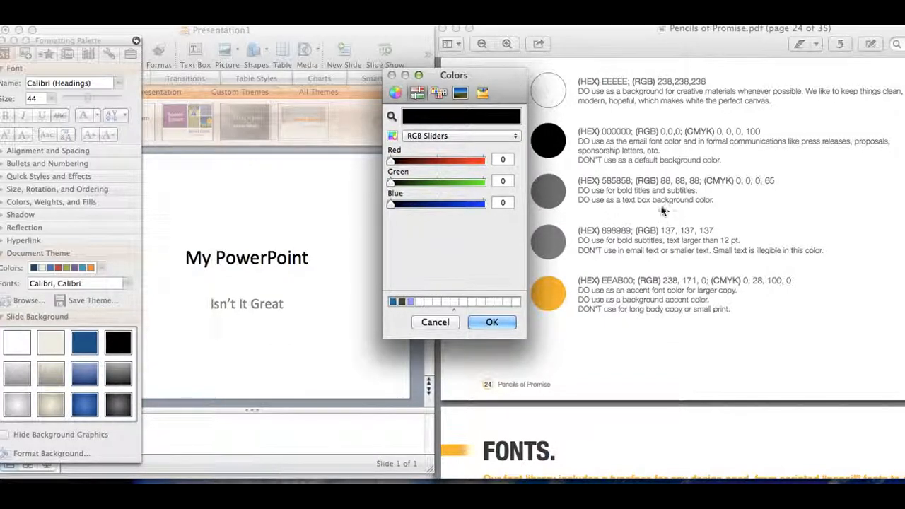
{"action": "mouse_move", "coordinate": [690, 185]}
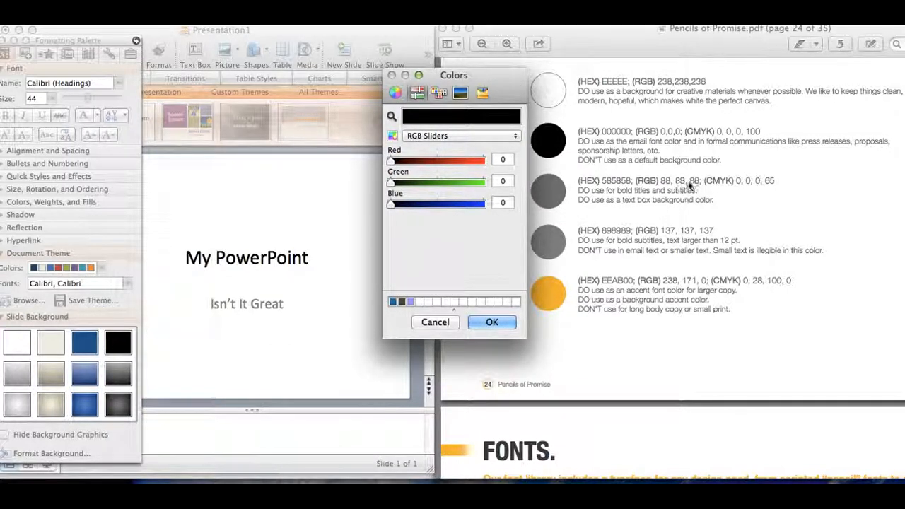
{"action": "left_click_drag", "start_coordinate": [390, 161], "coordinate": [416, 161]}
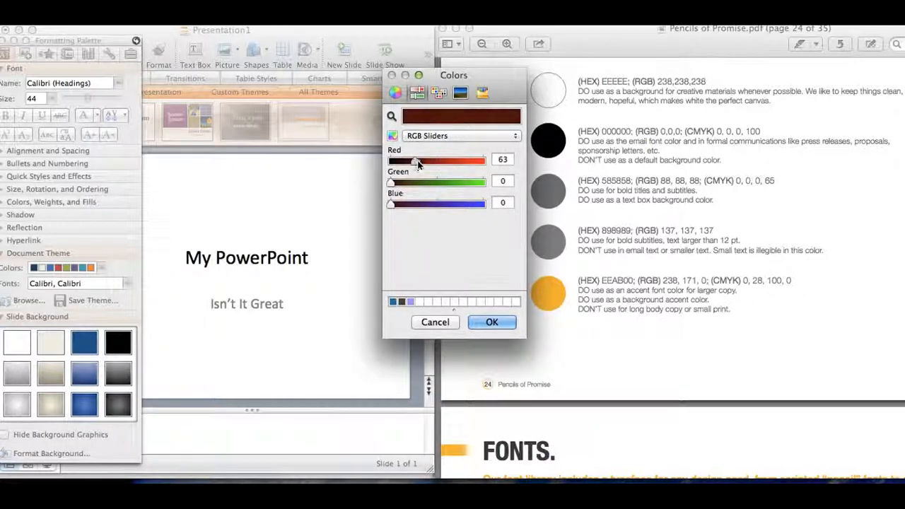
{"action": "left_click_drag", "start_coordinate": [416, 161], "coordinate": [428, 161]}
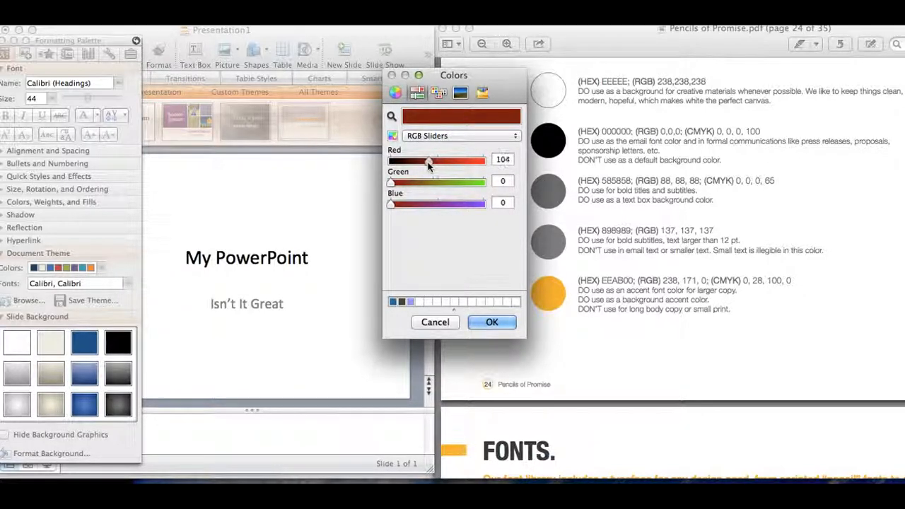
{"action": "left_click_drag", "start_coordinate": [430, 161], "coordinate": [424, 161]}
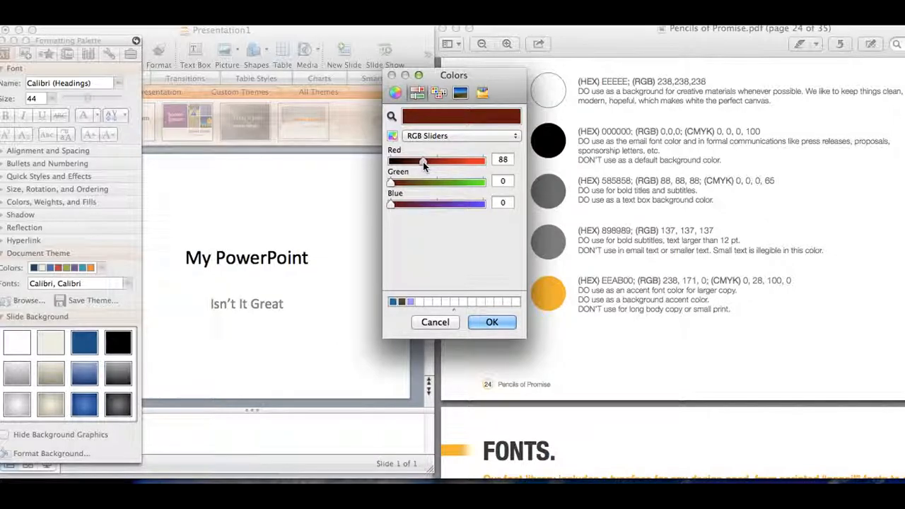
{"action": "left_click_drag", "start_coordinate": [390, 182], "coordinate": [403, 183]}
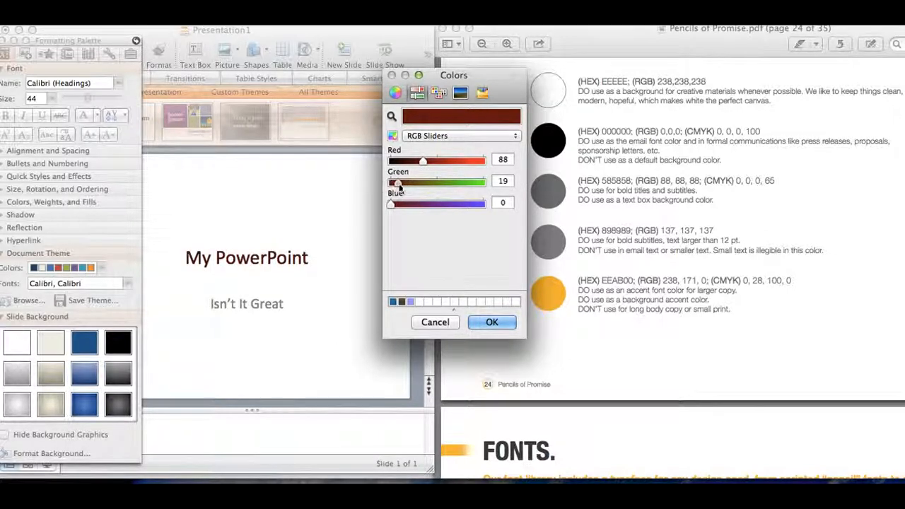
{"action": "left_click_drag", "start_coordinate": [402, 181], "coordinate": [425, 181]}
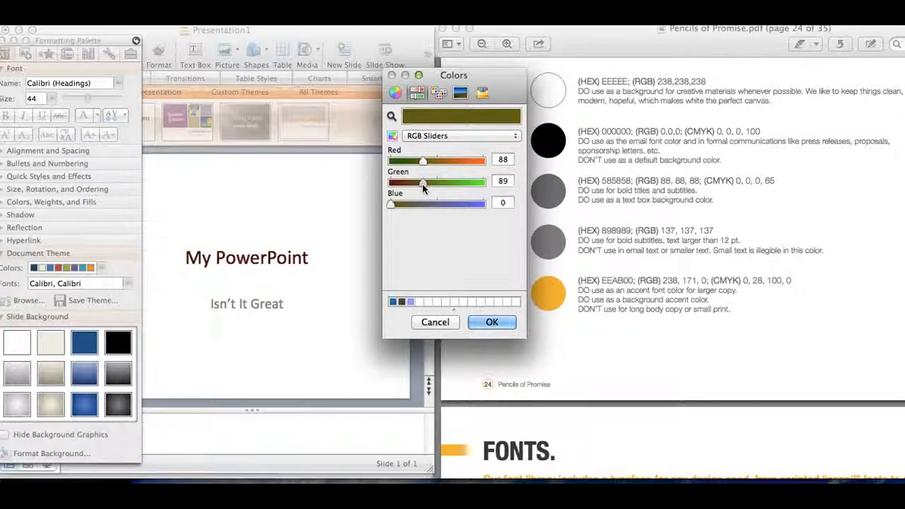
{"action": "left_click_drag", "start_coordinate": [424, 182], "coordinate": [422, 183]}
{"action": "type", "text": "88"}
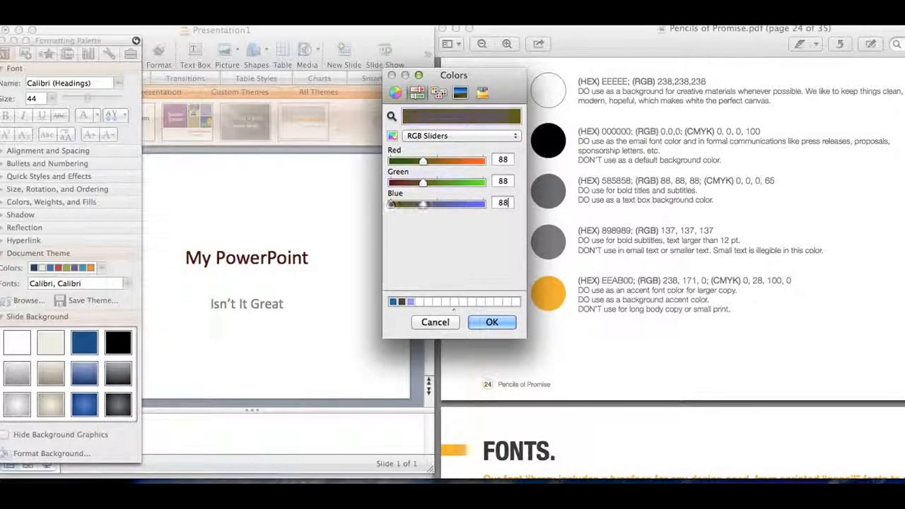
{"action": "left_click", "coordinate": [493, 322]}
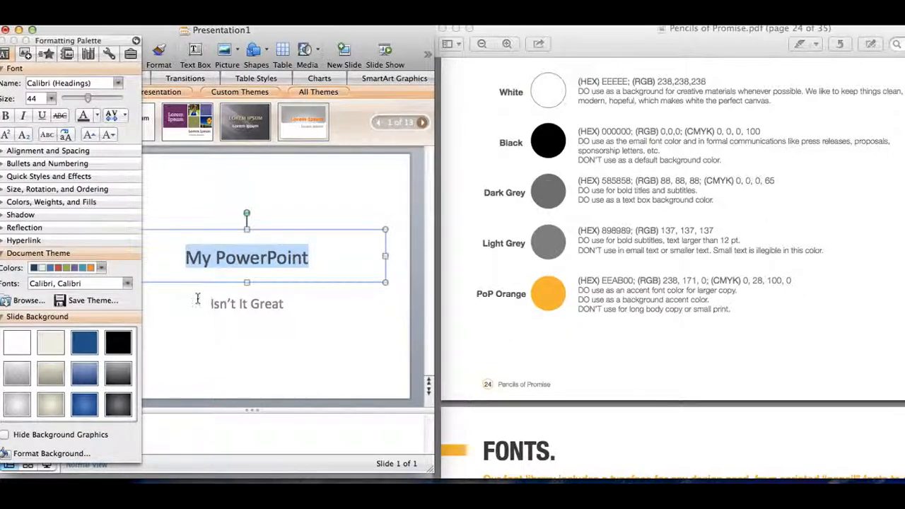
- Colour the Isn't It Great subtitle Light Grey, RGB 137, 137, 137
{"action": "left_click", "coordinate": [246, 303]}
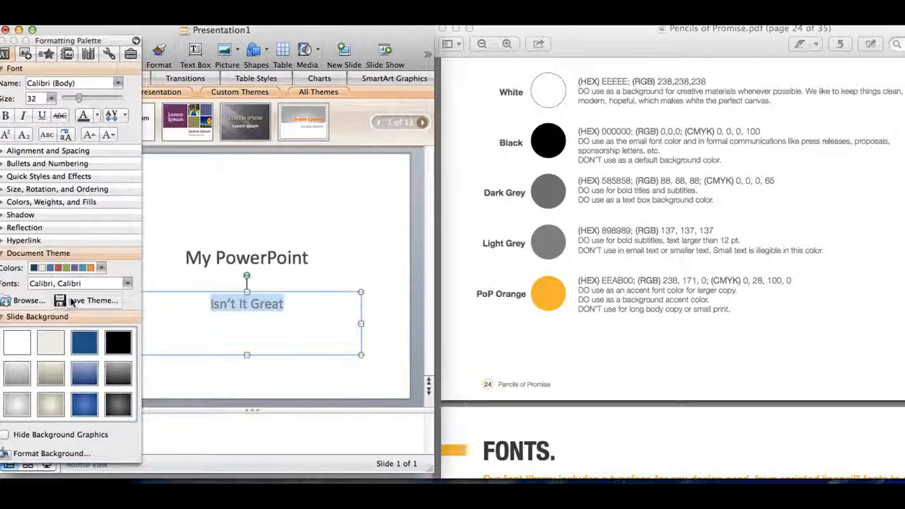
{"action": "left_click", "coordinate": [83, 116]}
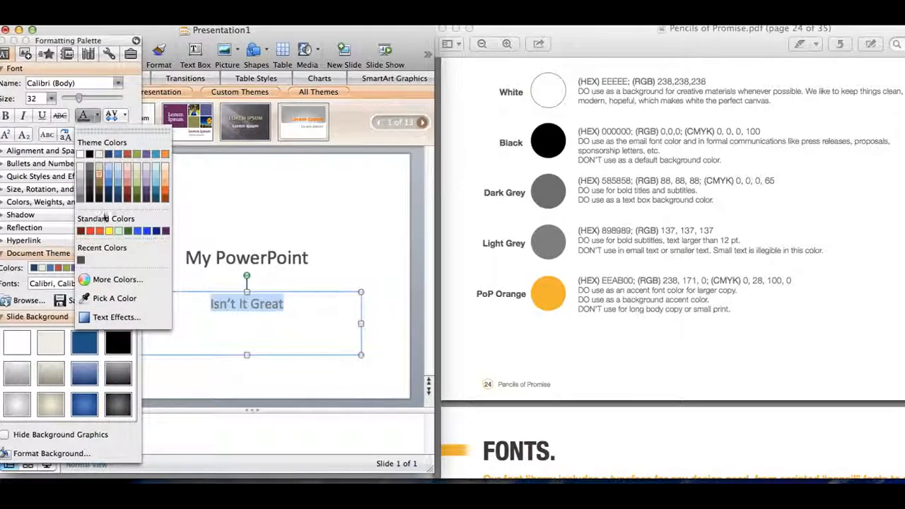
{"action": "left_click", "coordinate": [119, 280]}
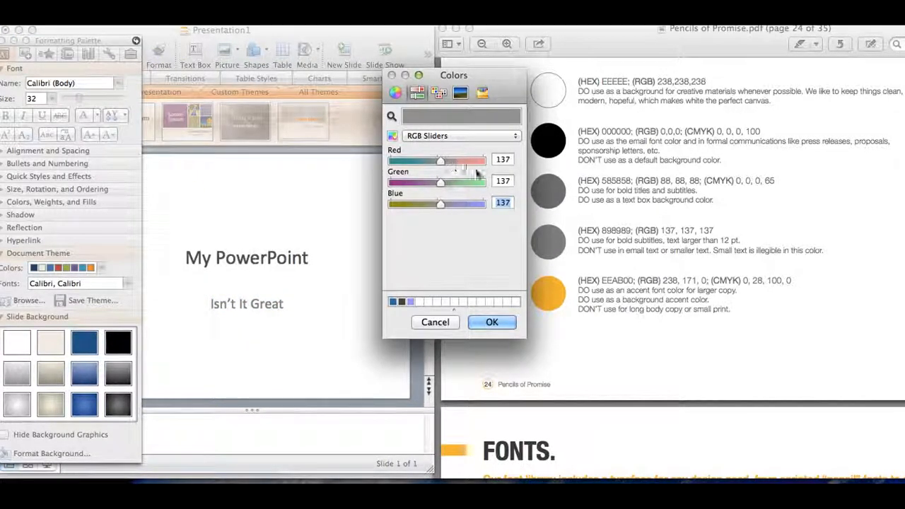
{"action": "mouse_move", "coordinate": [551, 269]}
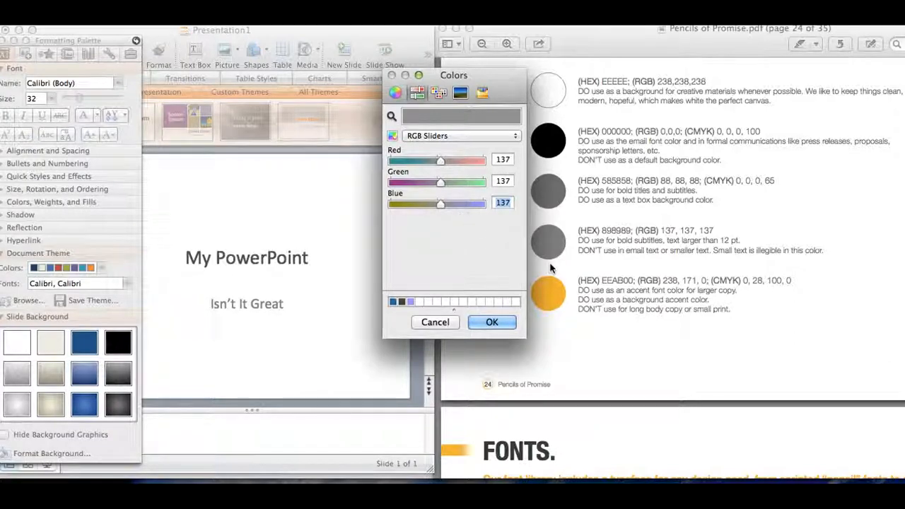
{"action": "mouse_move", "coordinate": [696, 237]}
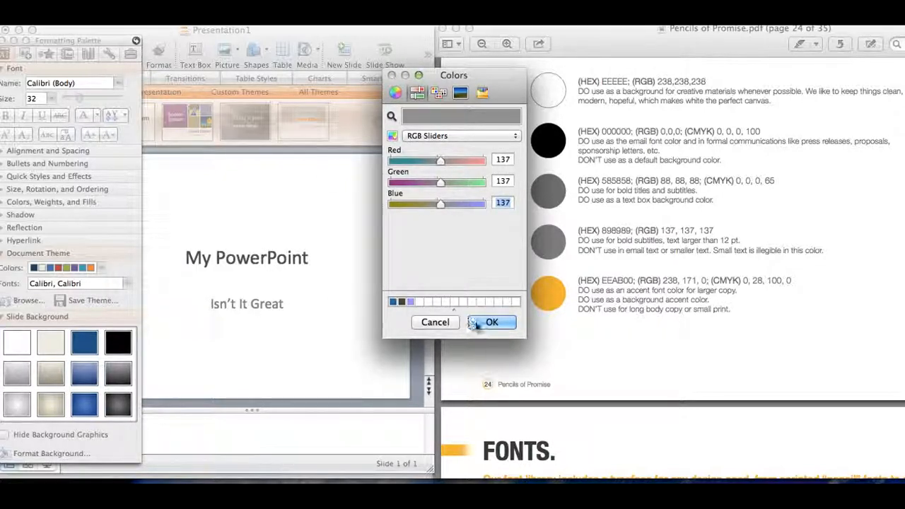
{"action": "left_click", "coordinate": [492, 323]}
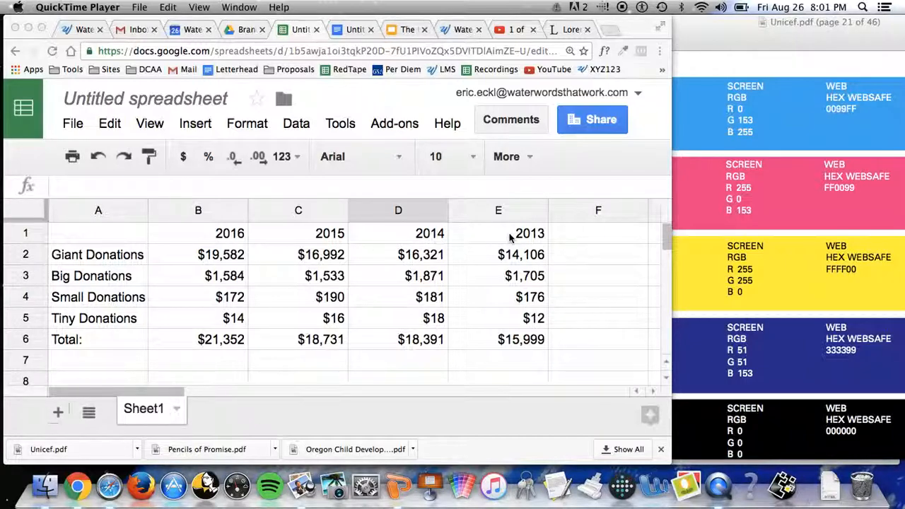
{"action": "mouse_move", "coordinate": [503, 320]}
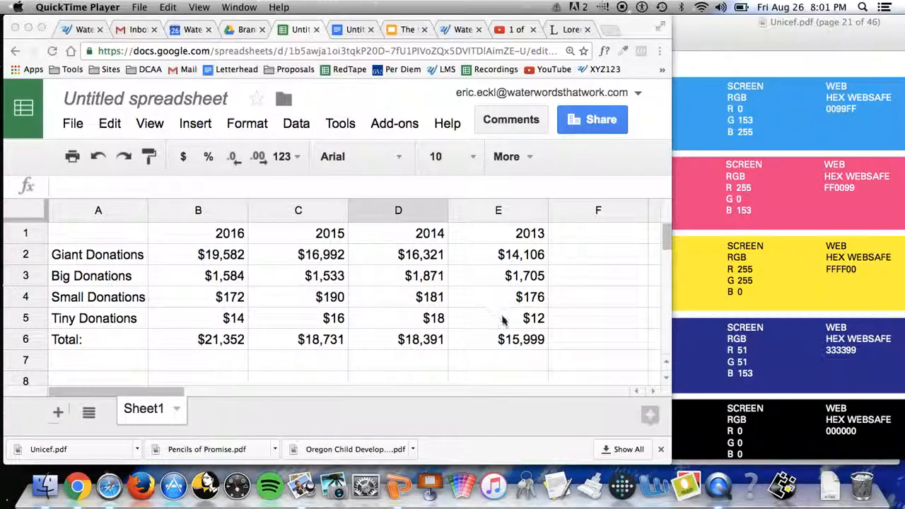
{"action": "mouse_move", "coordinate": [498, 345]}
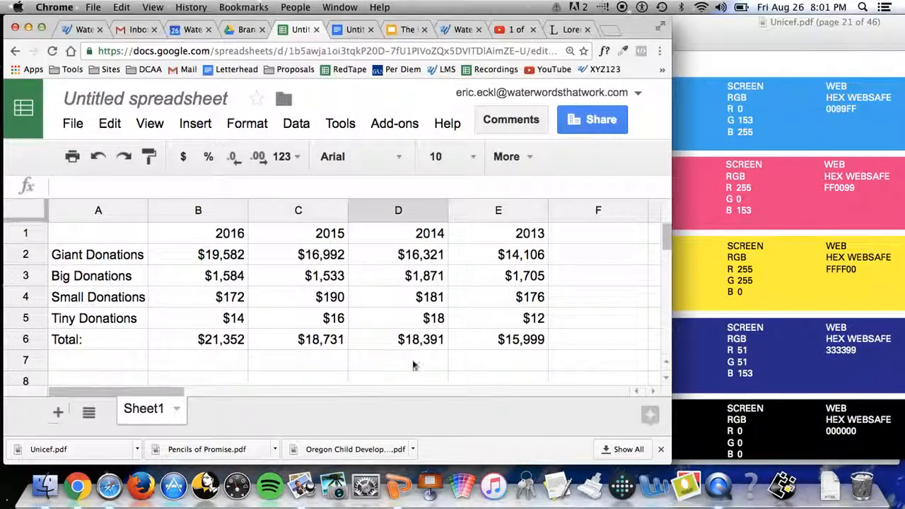
{"action": "mouse_move", "coordinate": [700, 362]}
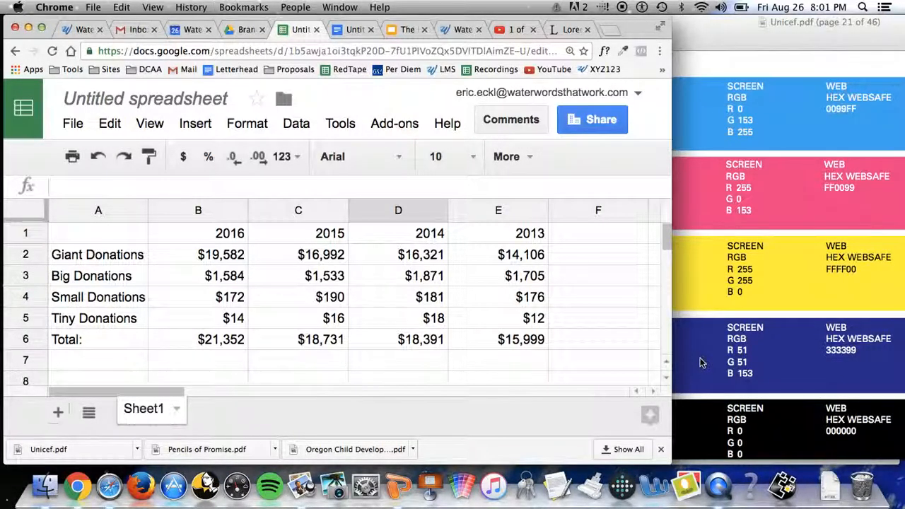
- Select the year header row, 2016 through 2013, in the donations table
{"action": "left_click", "coordinate": [498, 234]}
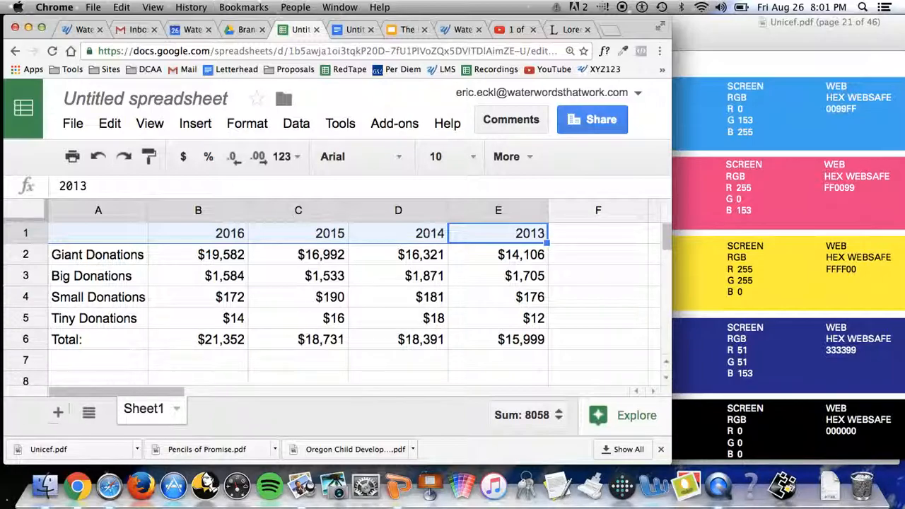
{"action": "mouse_move", "coordinate": [862, 357]}
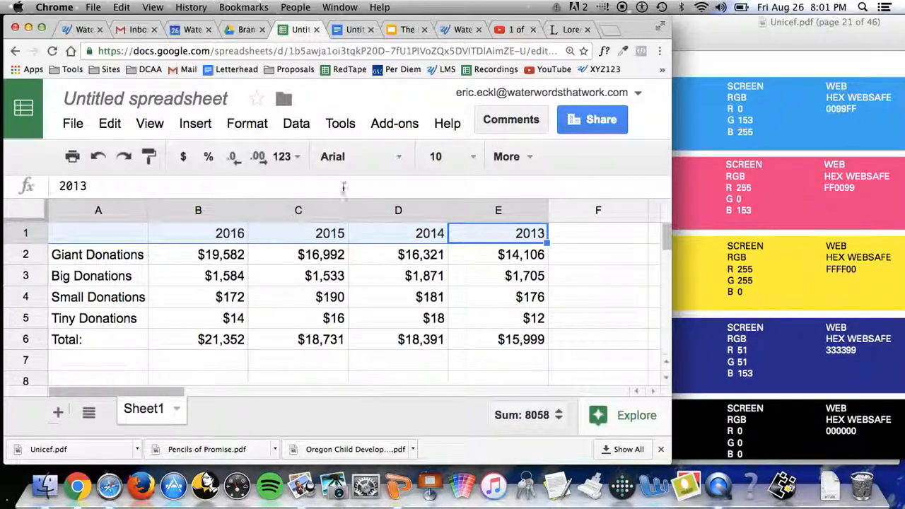
- Fill the year header row dark blue #333399, make its labels white, and select the Total row
{"action": "left_click", "coordinate": [145, 189]}
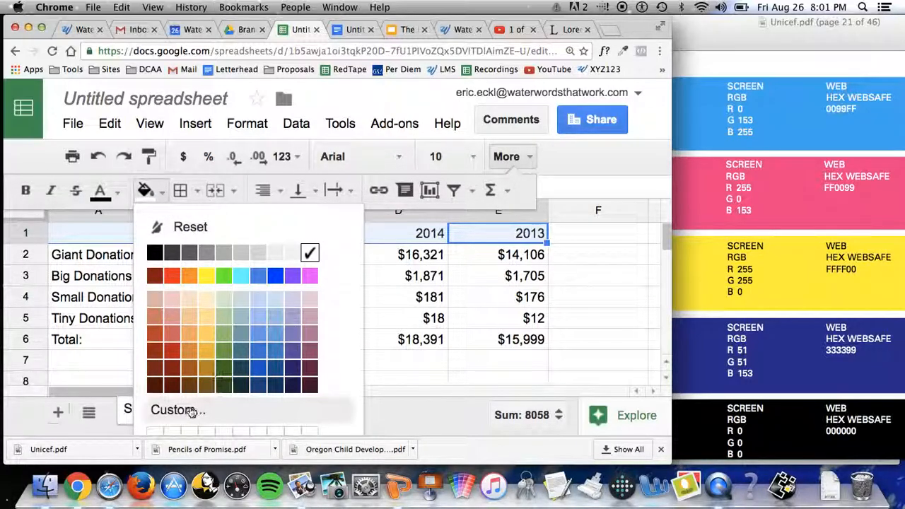
{"action": "left_click", "coordinate": [178, 410]}
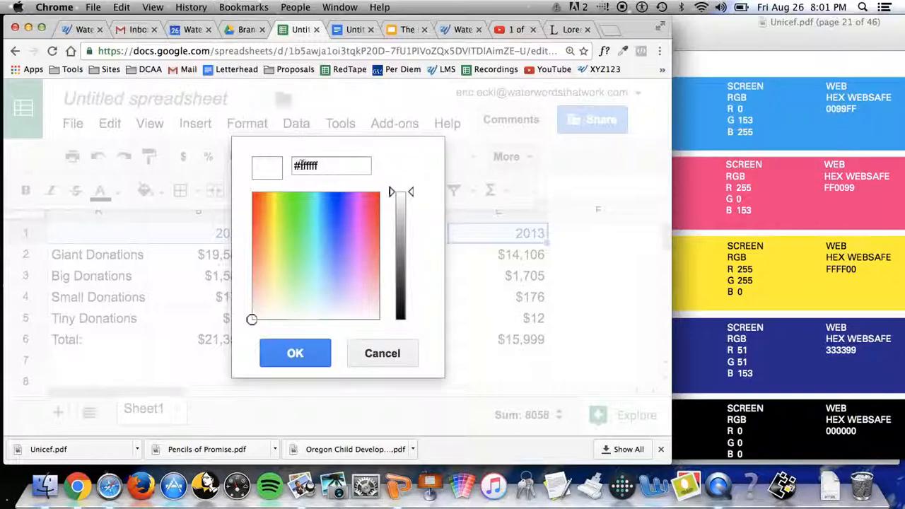
{"action": "left_click", "coordinate": [331, 166]}
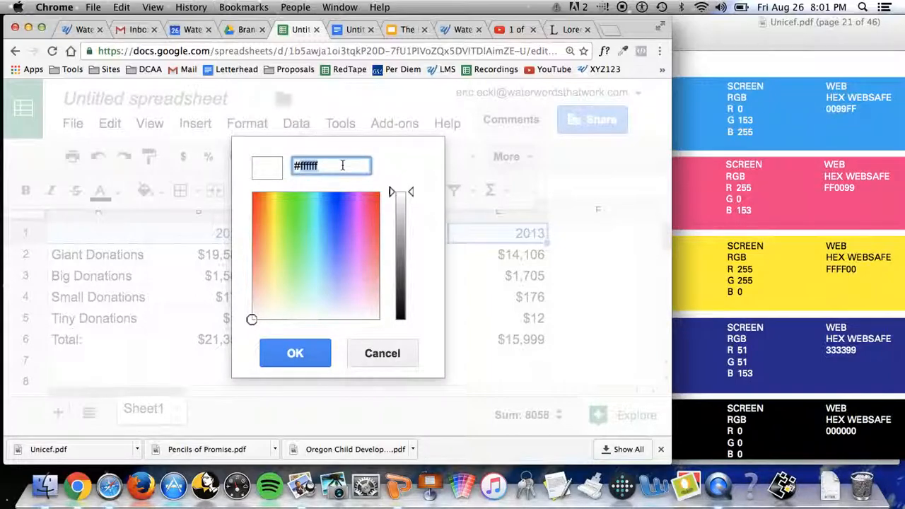
{"action": "type", "text": "#333399"}
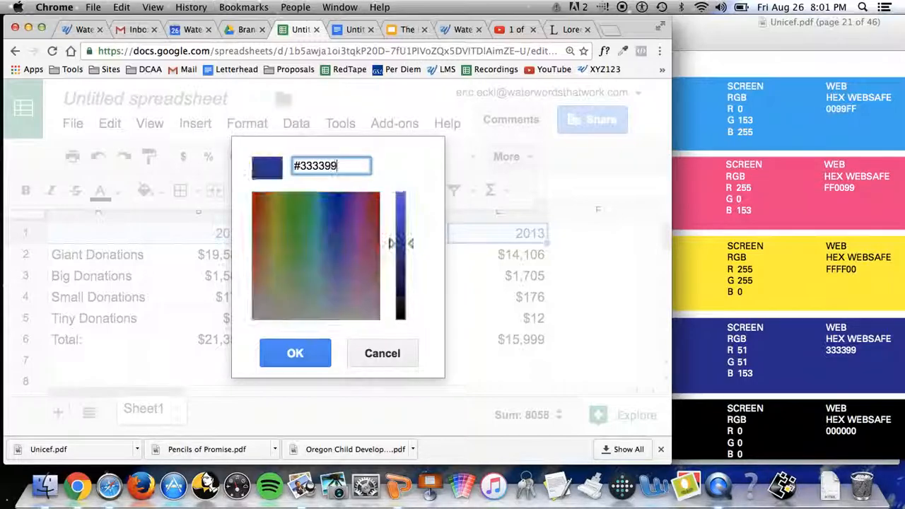
{"action": "left_click", "coordinate": [294, 354]}
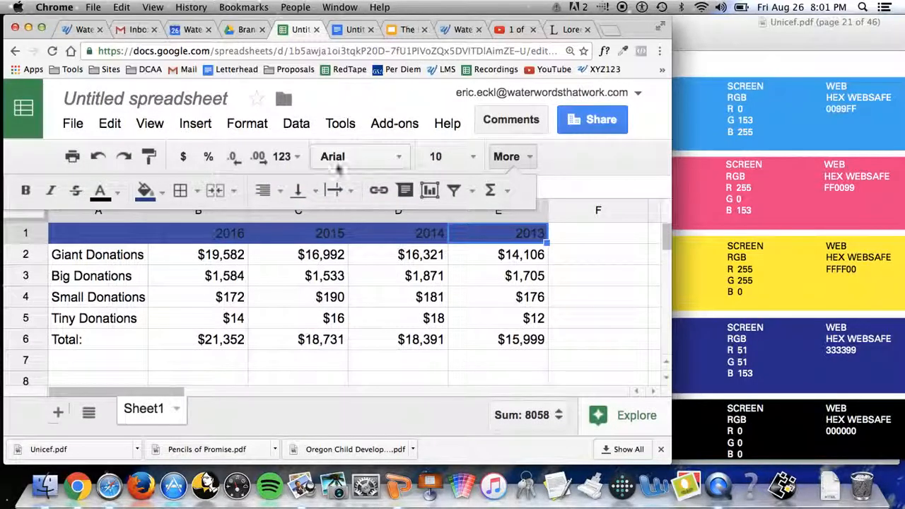
{"action": "left_click", "coordinate": [99, 190]}
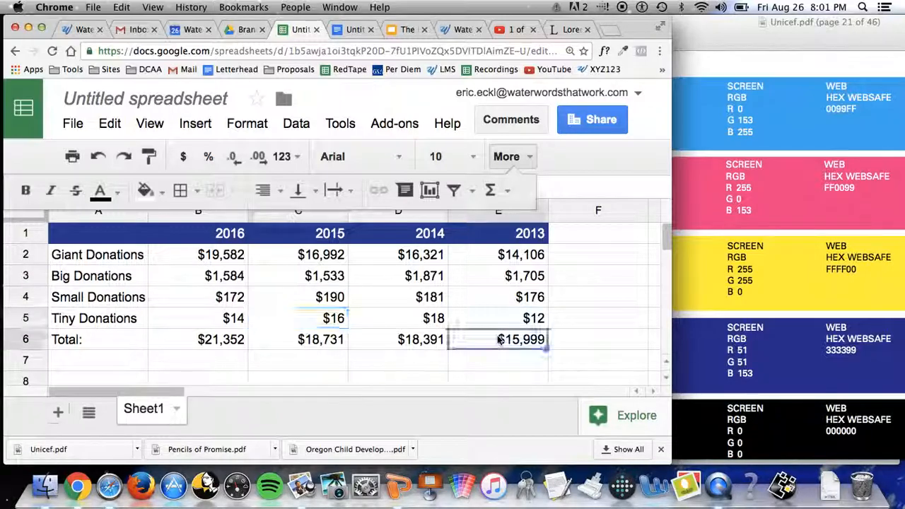
{"action": "left_click", "coordinate": [522, 340]}
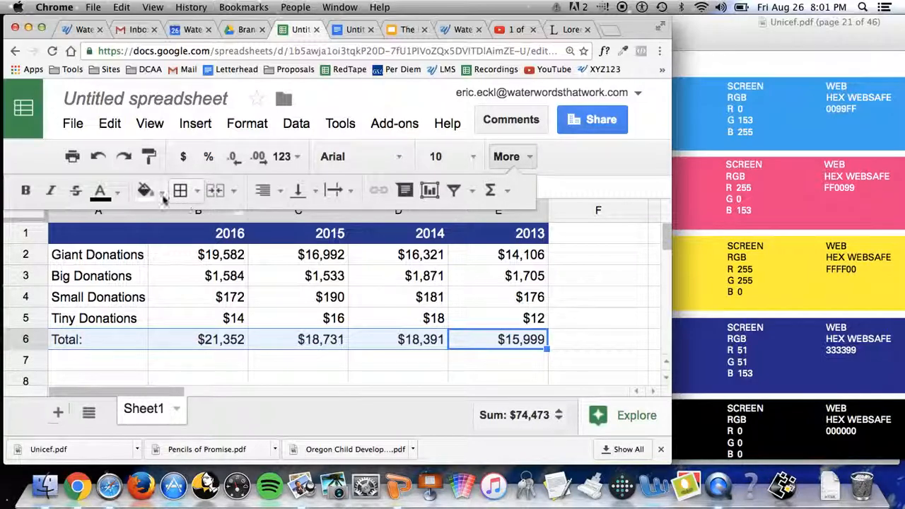
- Fill the Total row yellow #ffff00, then select the donation category labels
{"action": "left_click", "coordinate": [145, 190]}
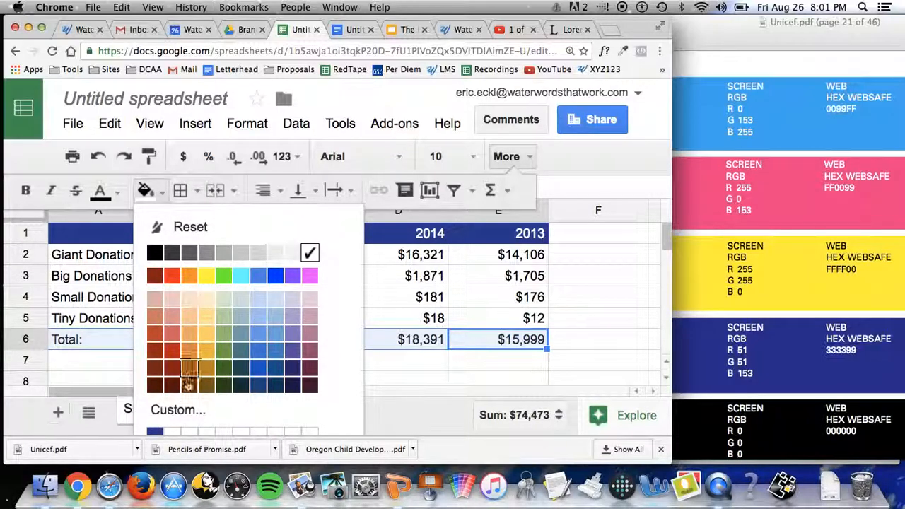
{"action": "left_click", "coordinate": [179, 411]}
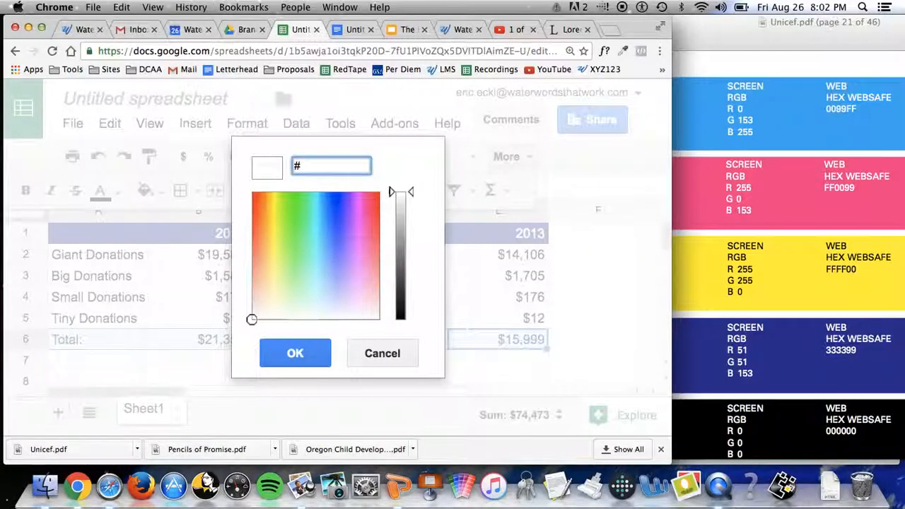
{"action": "type", "text": "ffff00"}
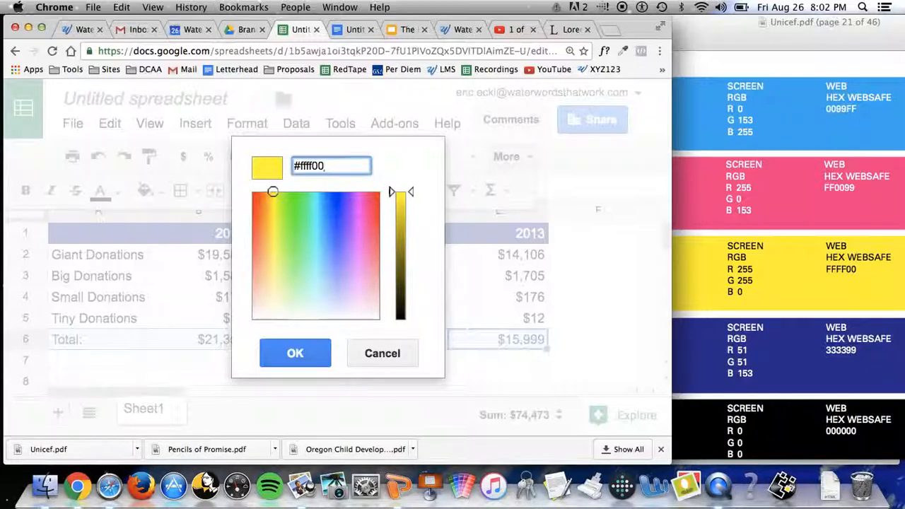
{"action": "left_click", "coordinate": [294, 354]}
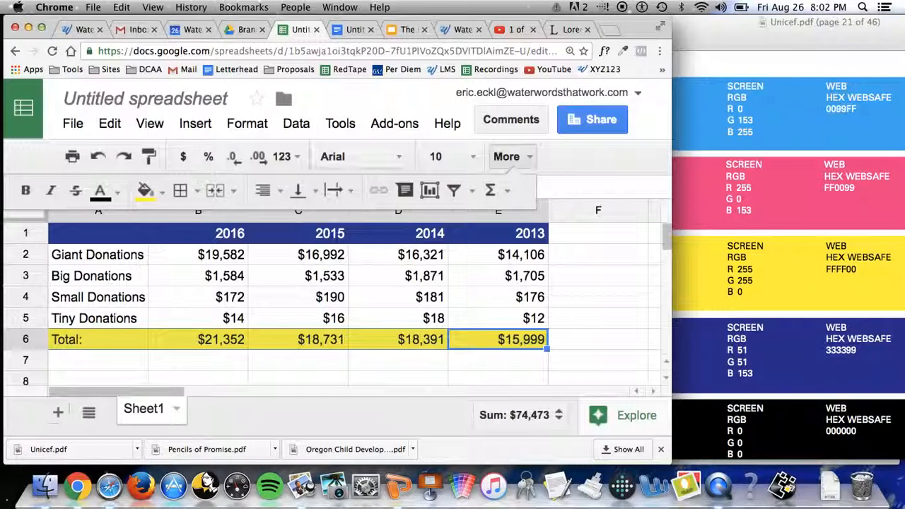
{"action": "left_click", "coordinate": [399, 275]}
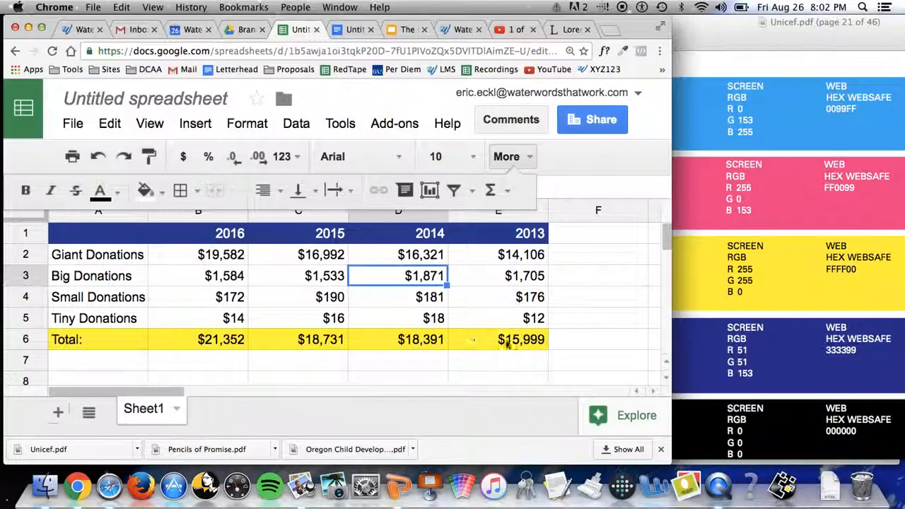
{"action": "left_click", "coordinate": [98, 255]}
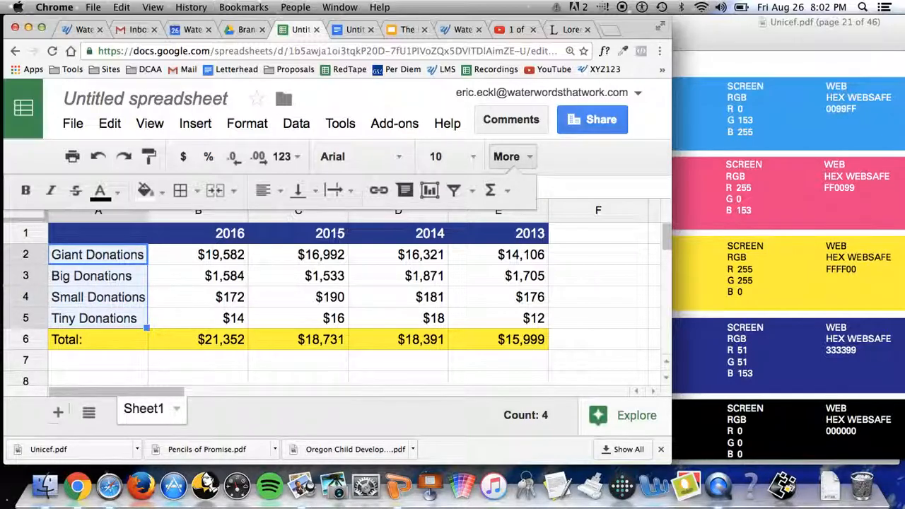
- Fill the four category labels light blue #0099ff and deselect to view the result
{"action": "left_click", "coordinate": [144, 189]}
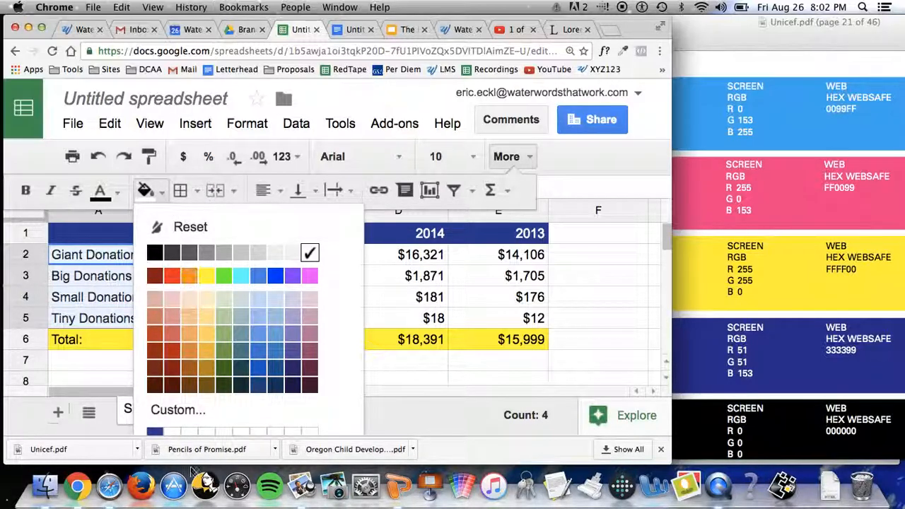
{"action": "left_click", "coordinate": [178, 410]}
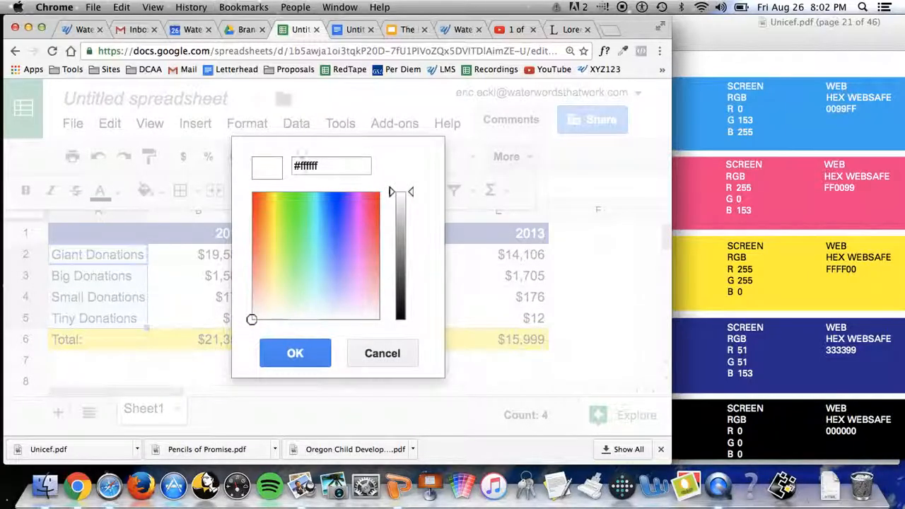
{"action": "left_click", "coordinate": [331, 165]}
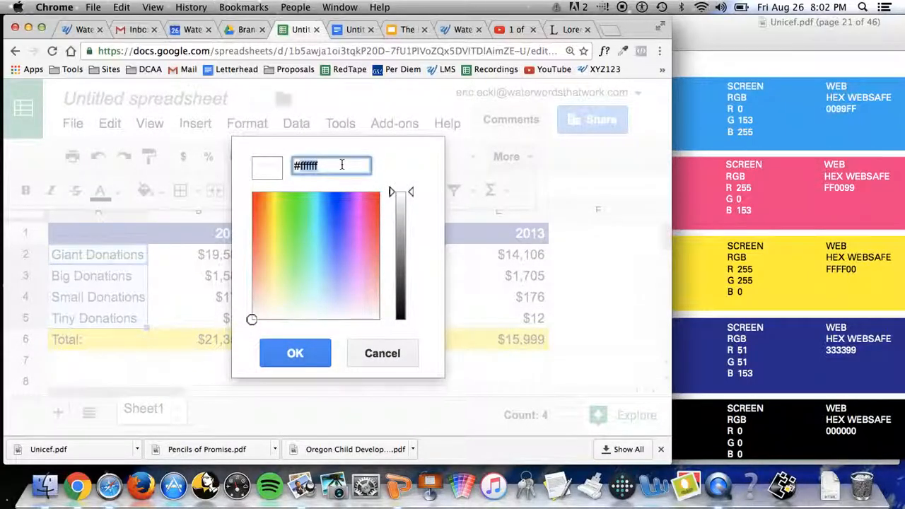
{"action": "type", "text": "0099ff"}
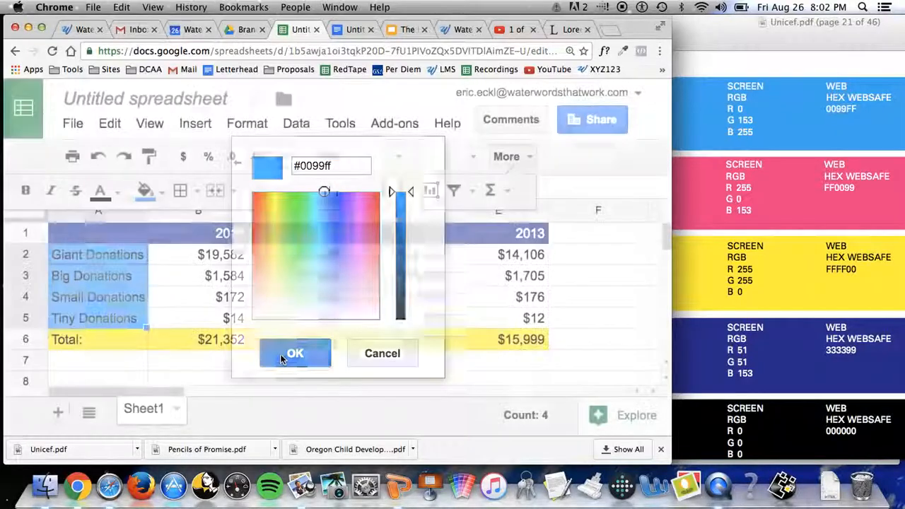
{"action": "left_click", "coordinate": [295, 354]}
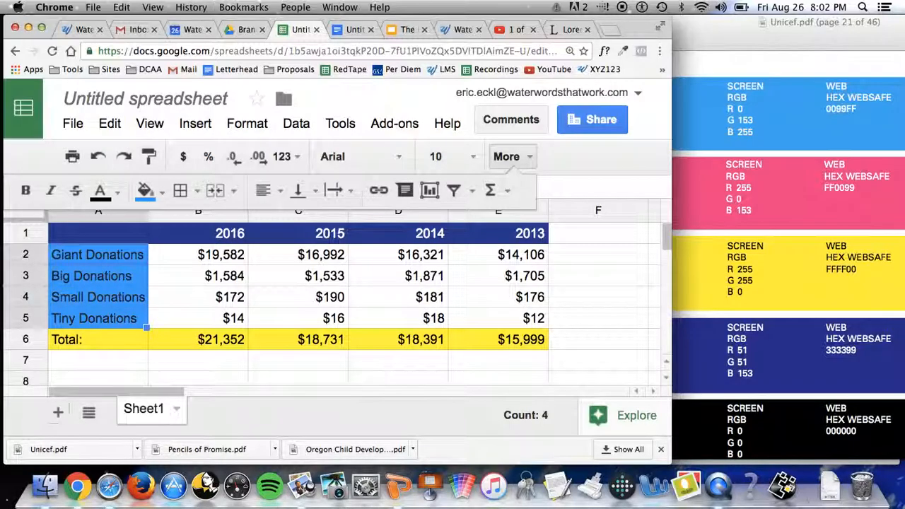
{"action": "left_click", "coordinate": [99, 190]}
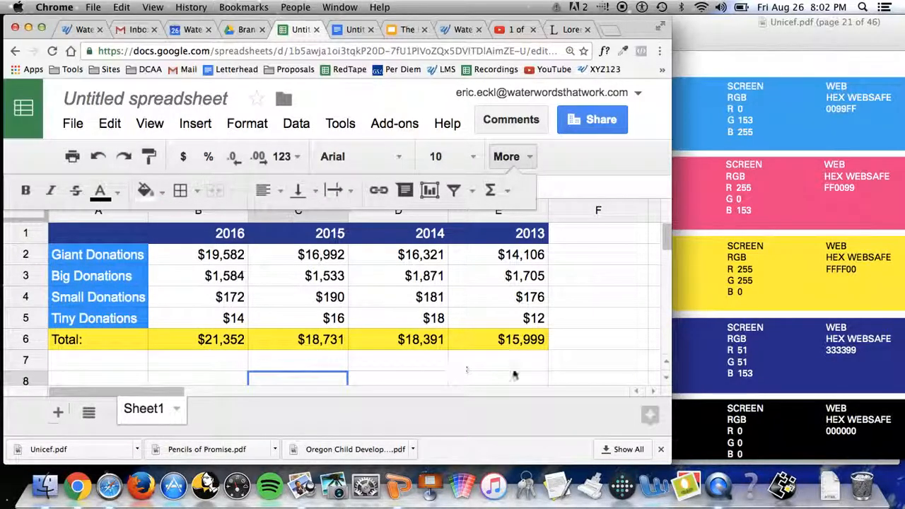
{"action": "mouse_move", "coordinate": [600, 269]}
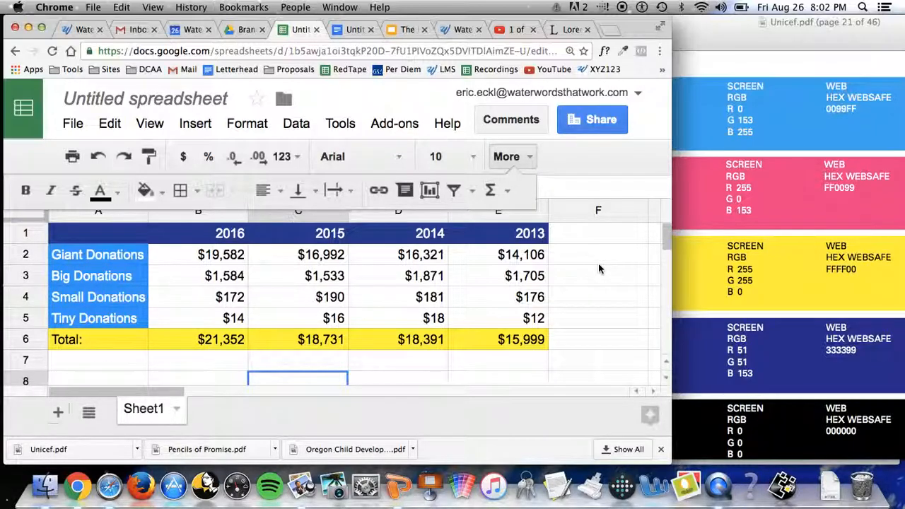
{"action": "mouse_move", "coordinate": [130, 305]}
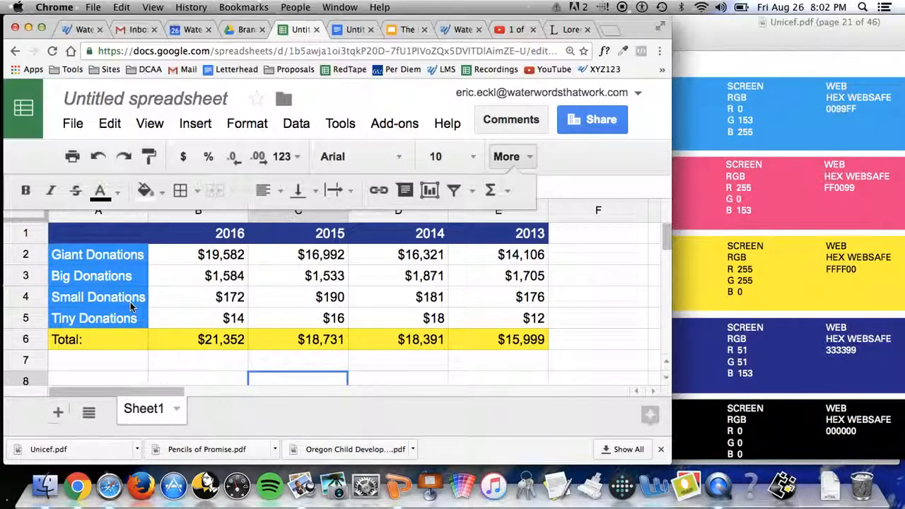